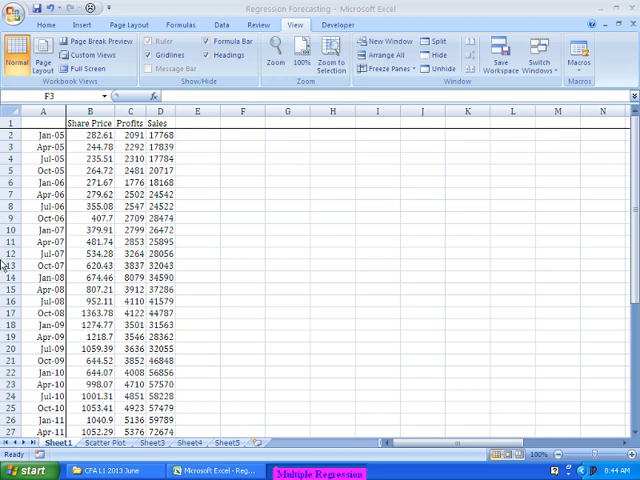
- Label F6 'Multiple Regression' and widen column F to fit it
click(240, 146)
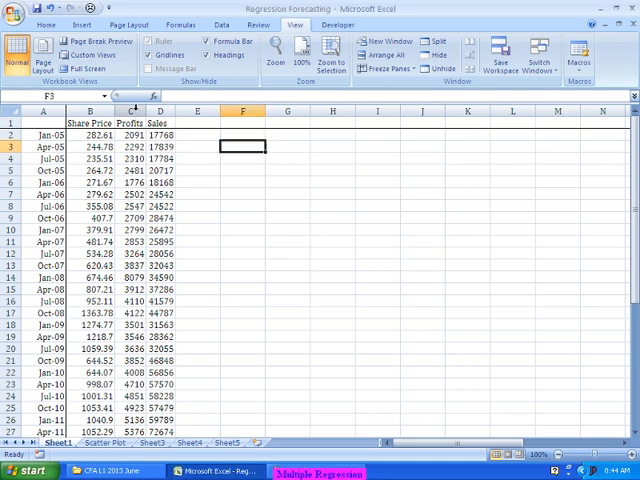
click(154, 110)
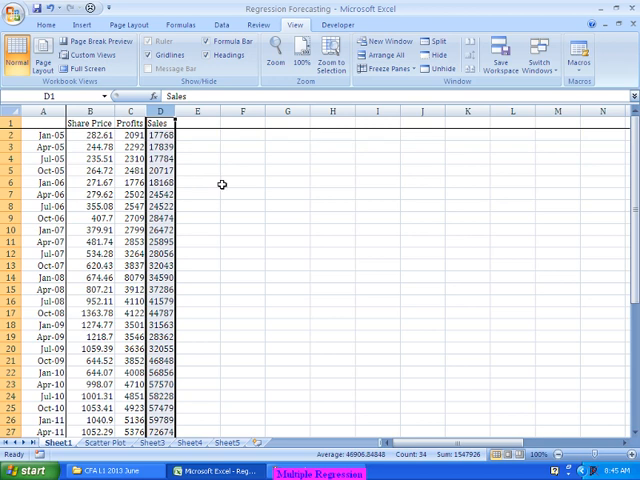
click(240, 180)
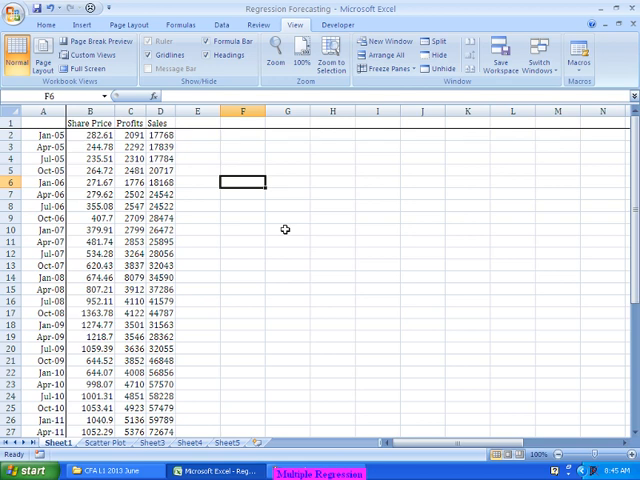
text(Multiple Regre)
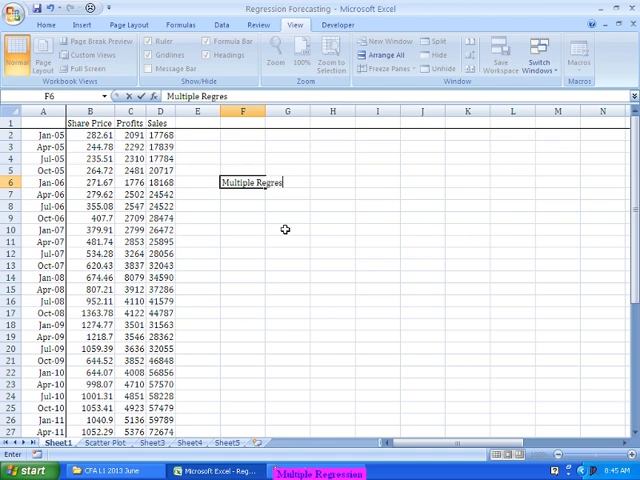
text(sion)
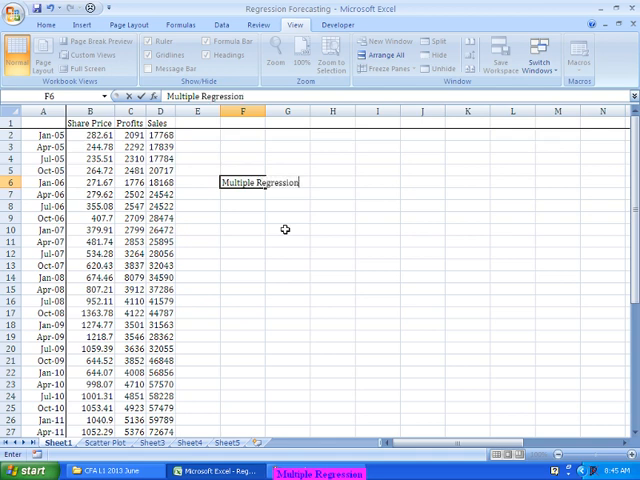
key(Return)
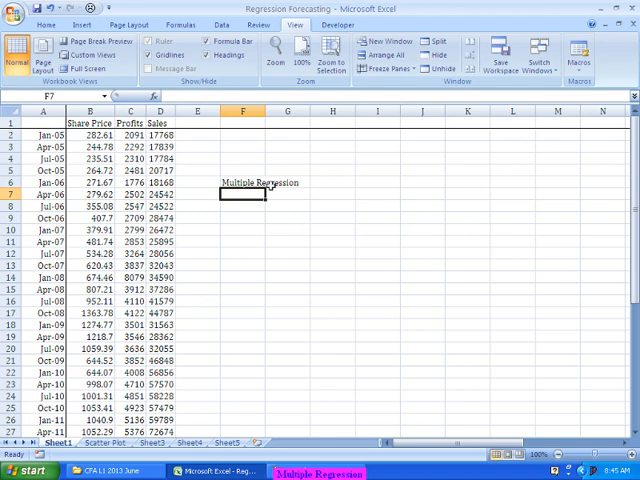
click(242, 110)
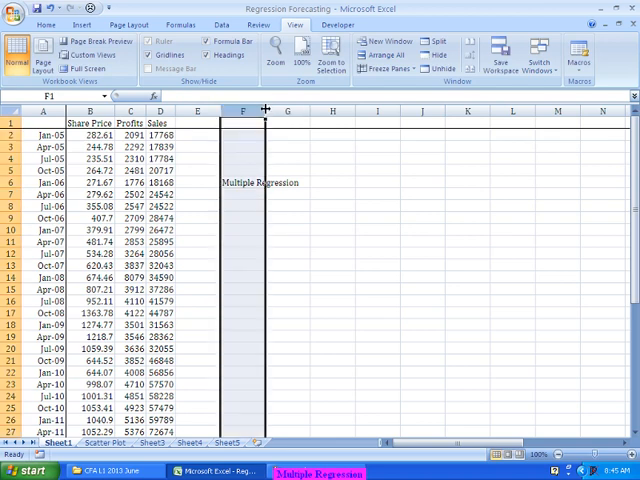
click(368, 204)
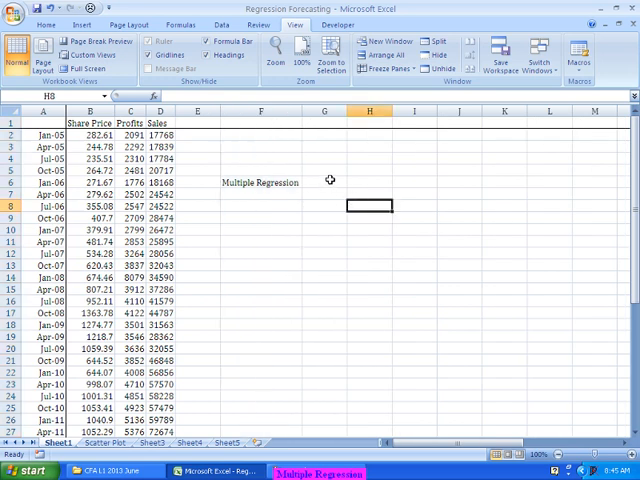
- Enter the equation y = ax1 + bx2 + c in G6
click(324, 182)
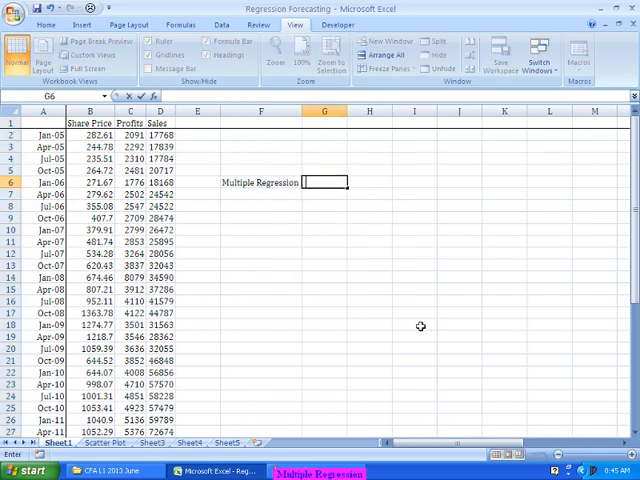
text(y = a)
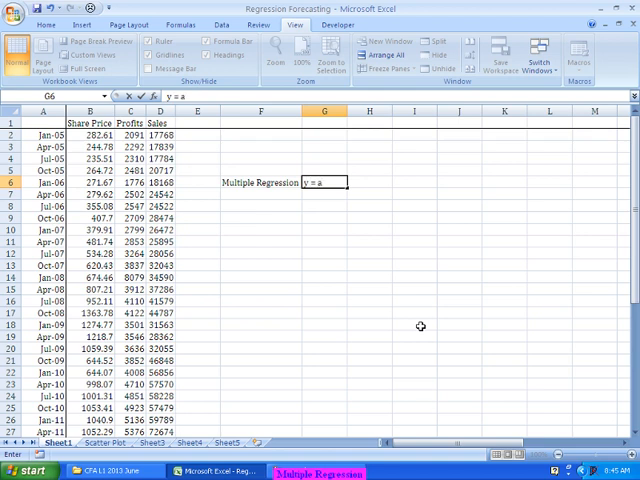
text(x1)
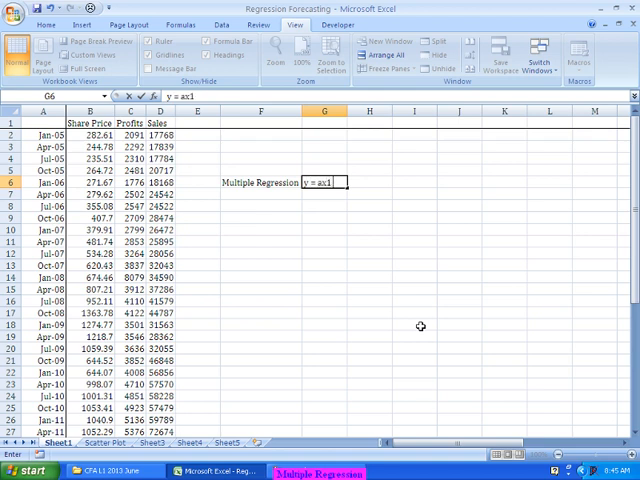
text(+ bx)
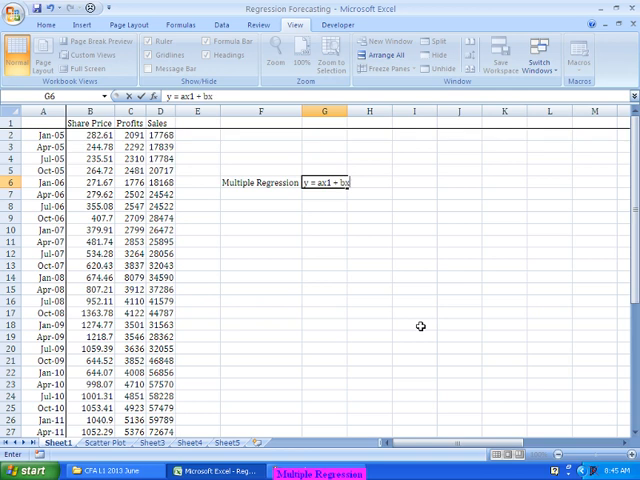
text(x2 + c)
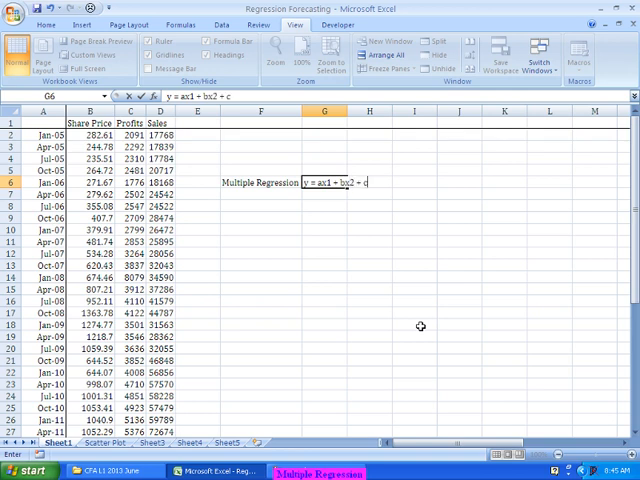
key(Return)
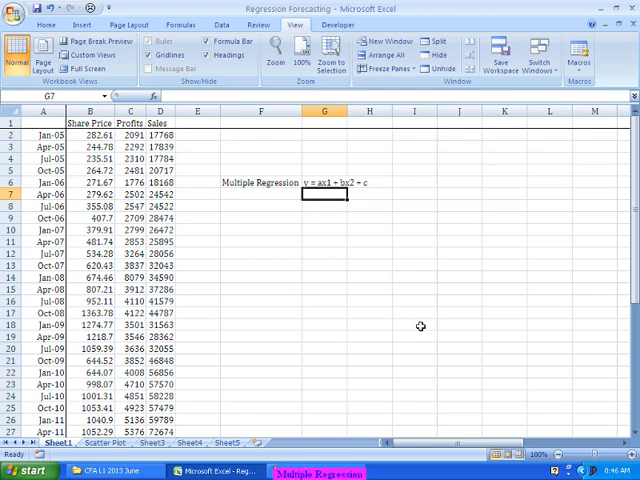
- Label F8 'LINEST' and select G9:I9 to receive the coefficients
click(324, 206)
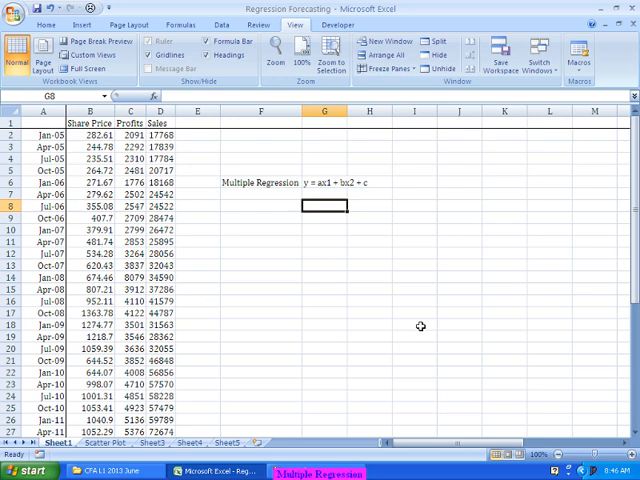
click(262, 206)
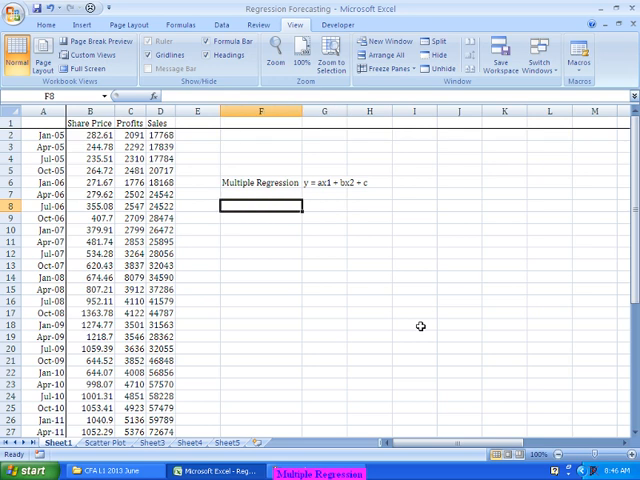
text(LINEST)
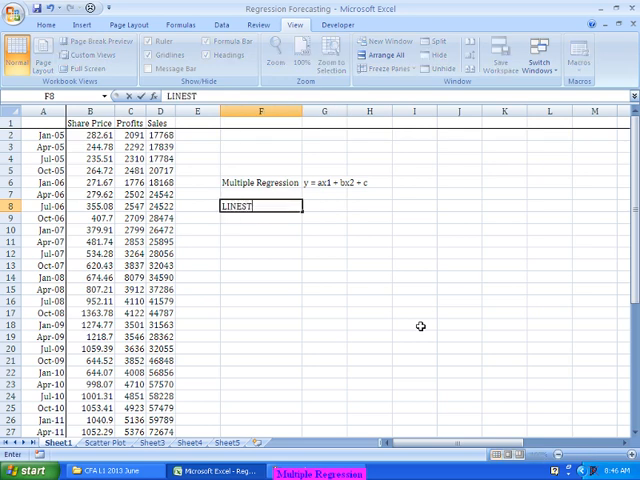
key(Return)
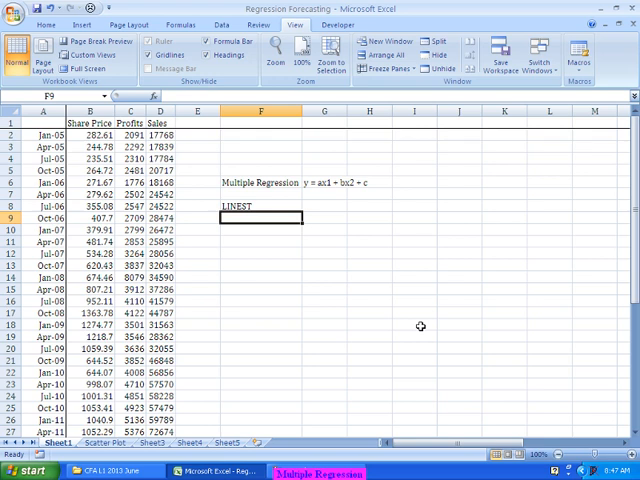
drag(260, 216, 324, 216)
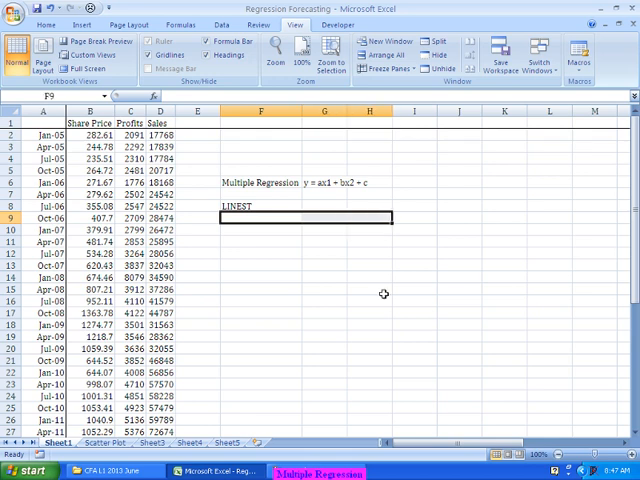
click(322, 216)
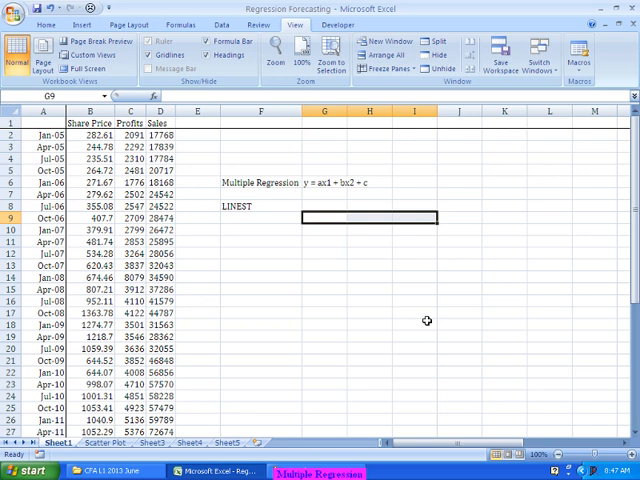
- Build =LINEST( with share price B2:B33 against profits and sales C2:D33 as the array formula
text(=LINEST()
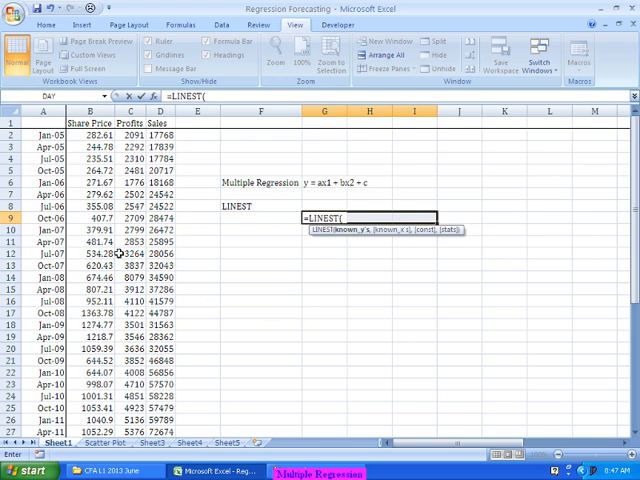
click(90, 136)
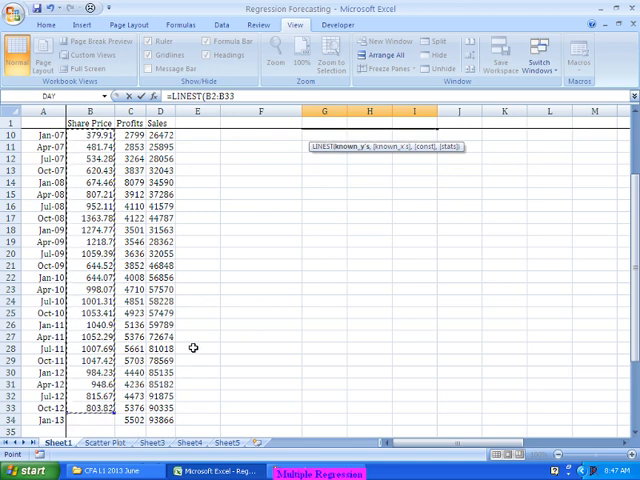
scroll(up, 3)
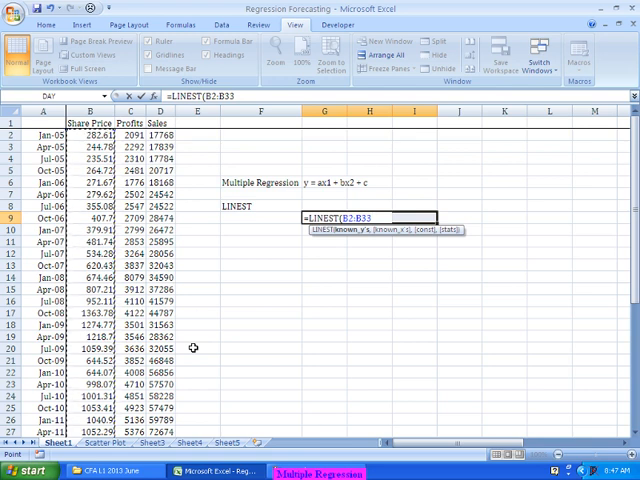
text(,C2:D33)
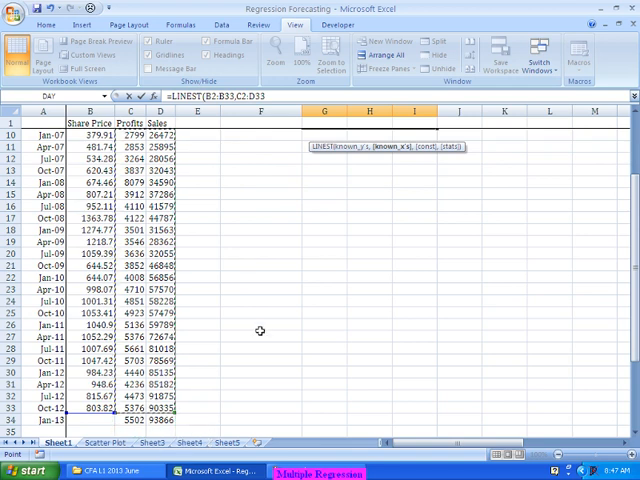
scroll(up, 3)
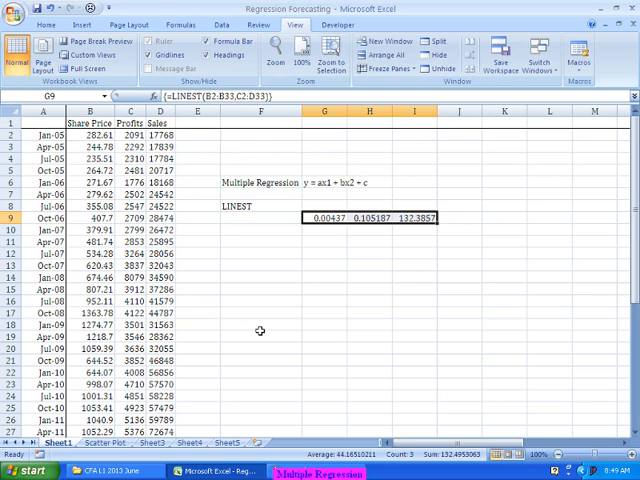
mouse_move(388, 206)
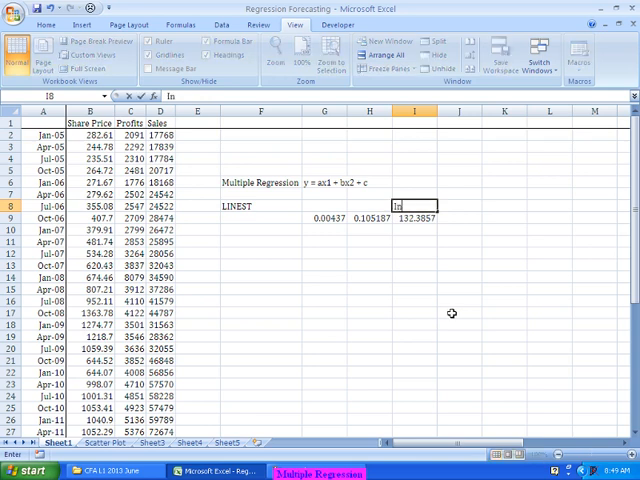
- Head the coefficients Sales, Profits and Intercept in G8:I8, then move to an empty cell below
text(Intercept)
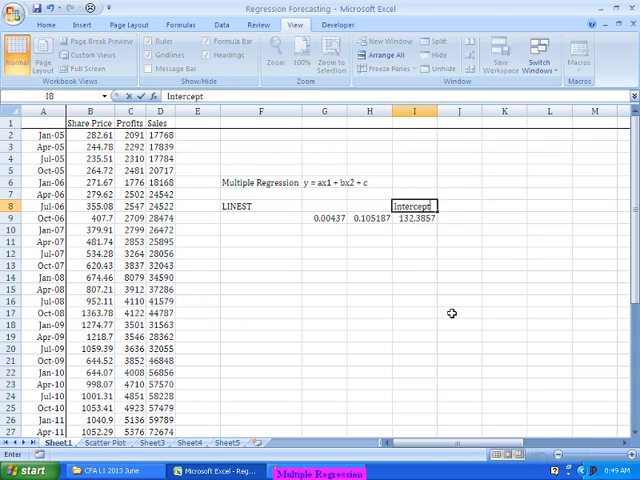
click(324, 206)
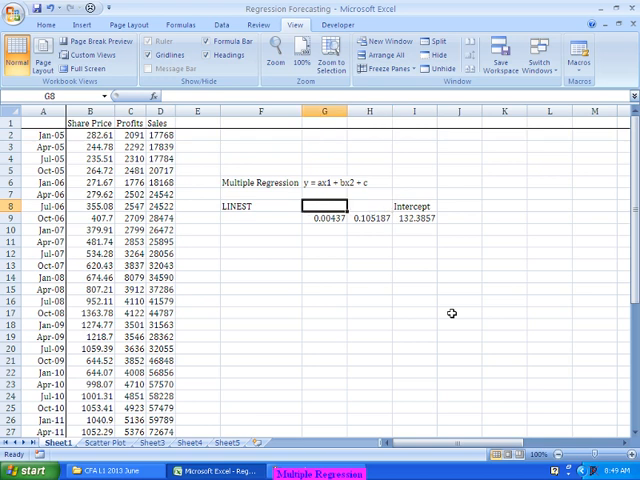
click(368, 206)
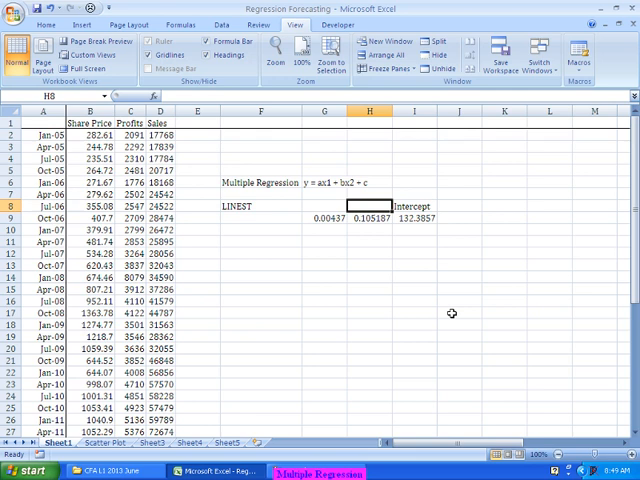
mouse_move(212, 256)
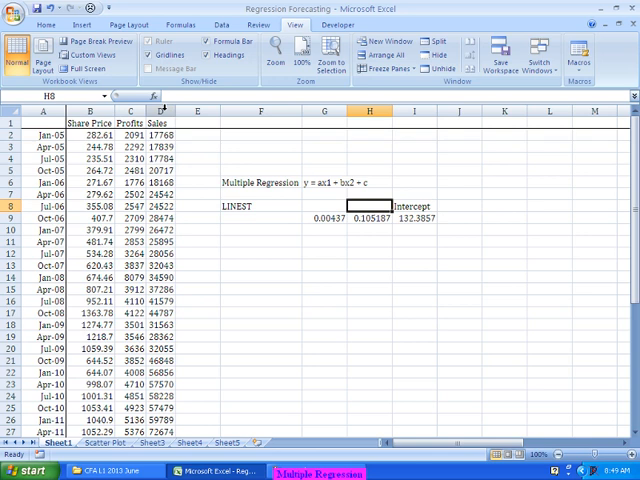
text(Profits)
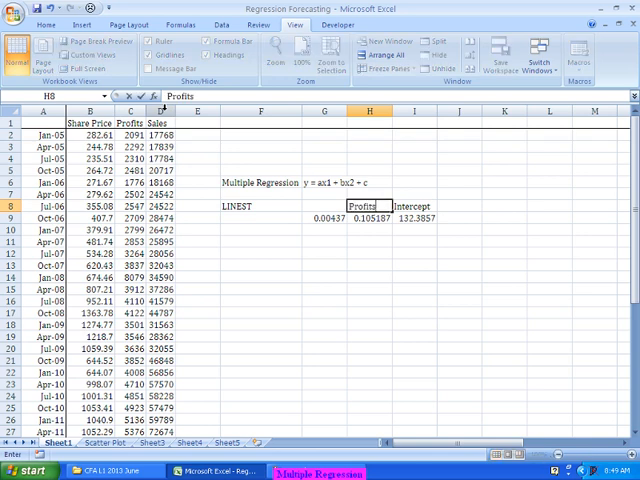
click(324, 206)
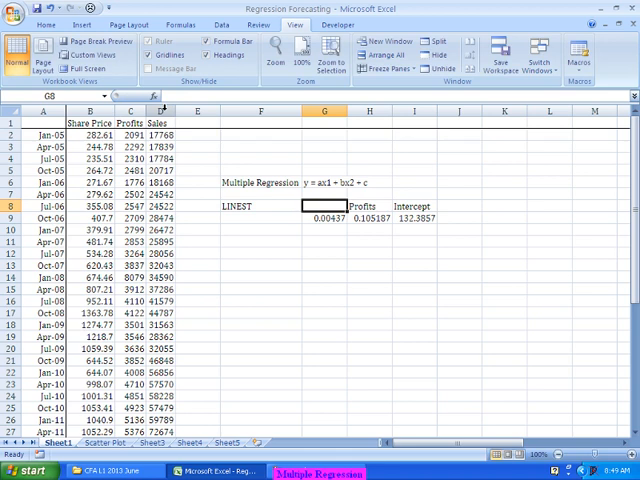
text(Sa)
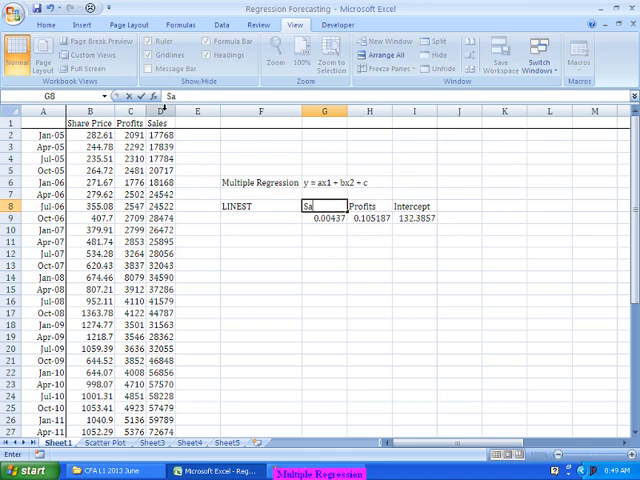
key(Return)
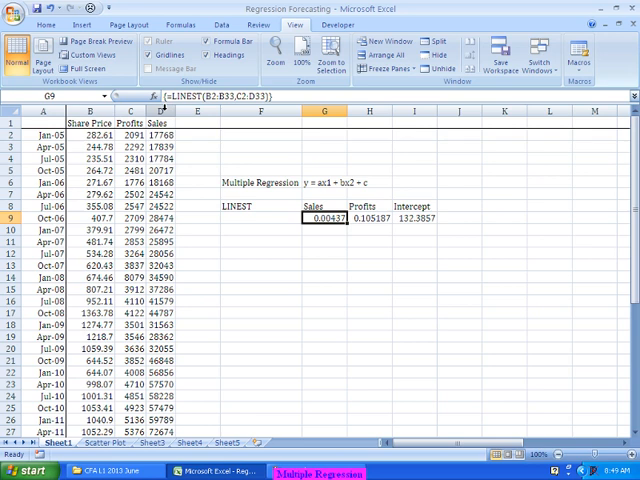
click(266, 244)
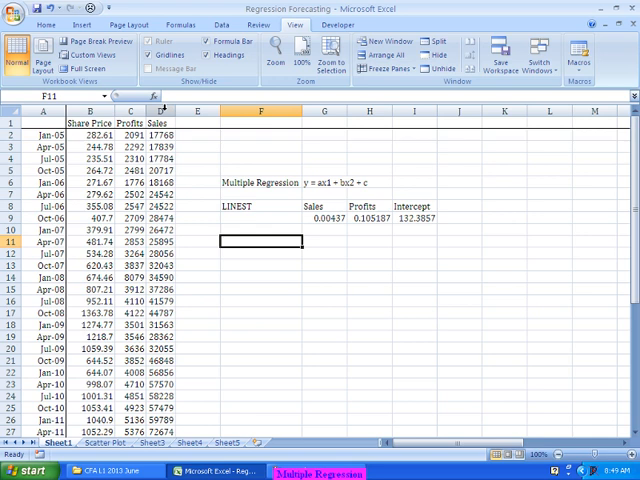
scroll(down, 3)
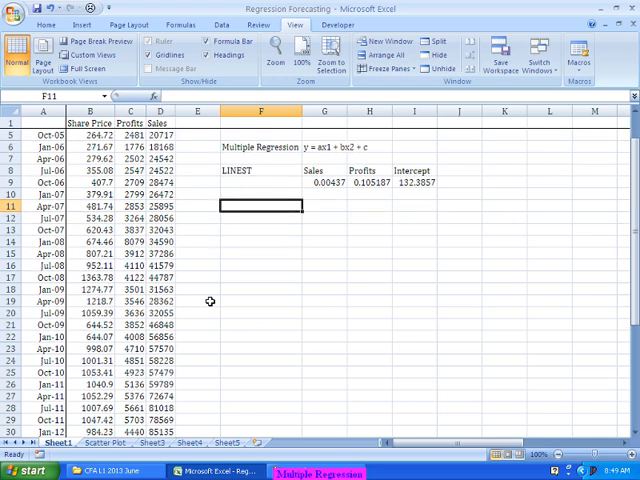
scroll(down, 3)
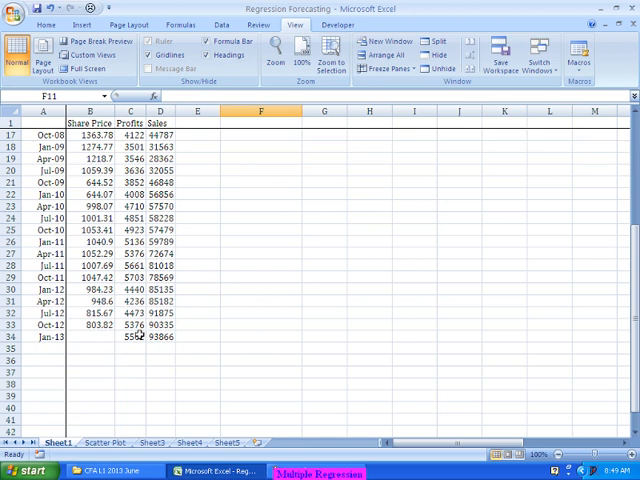
click(160, 336)
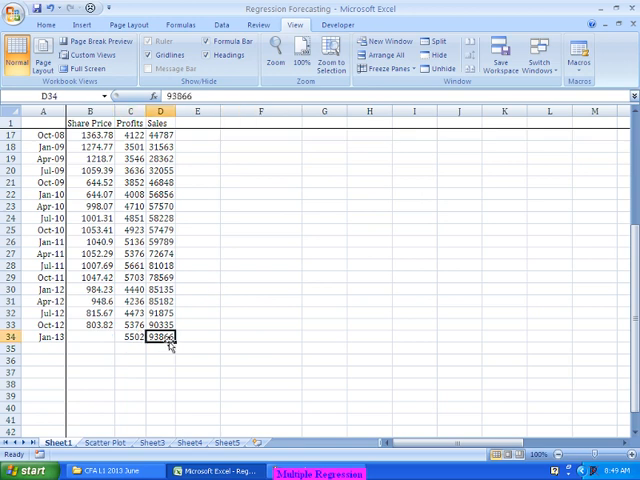
click(88, 336)
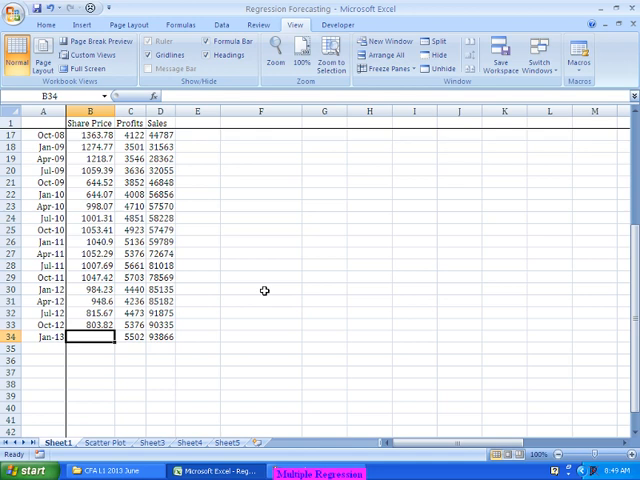
scroll(up, 3)
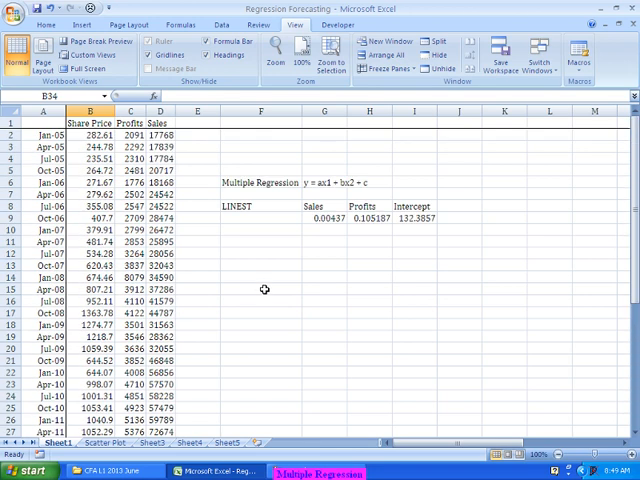
click(264, 230)
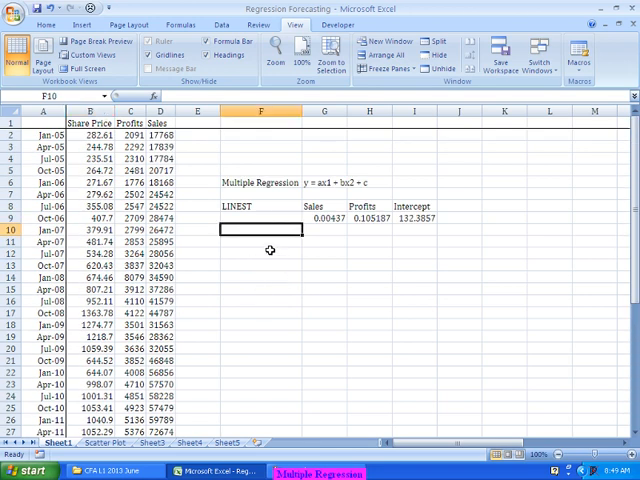
- Add the Predicted Share Price label with =H9*C34+G9*D34+I9 returning 1121.7
text(Predicted Share Price)
click(324, 242)
text(=H9*C34+G9*D34+)
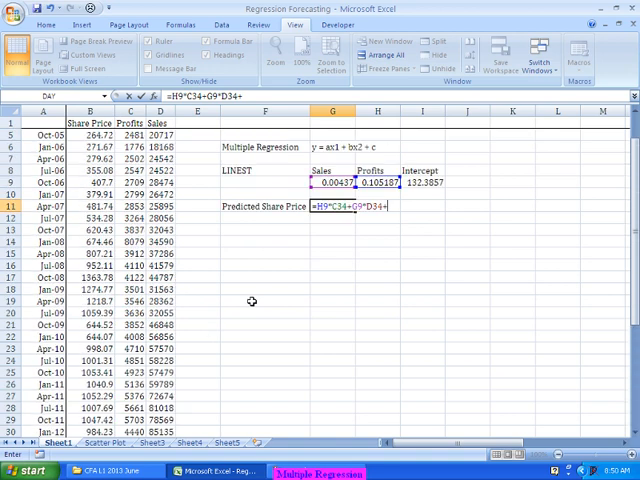
scroll(up, 3)
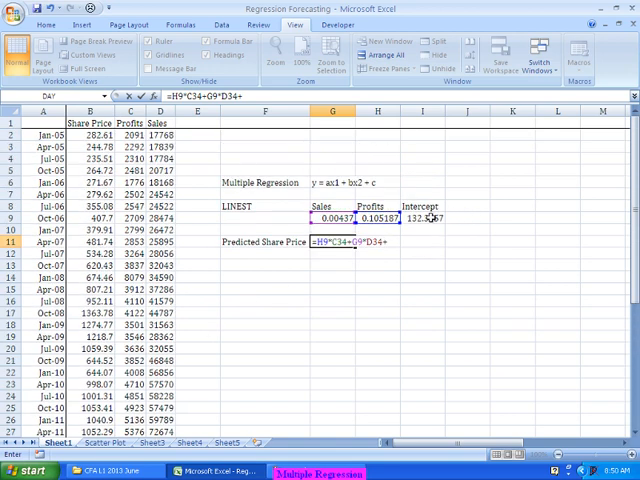
key(Return)
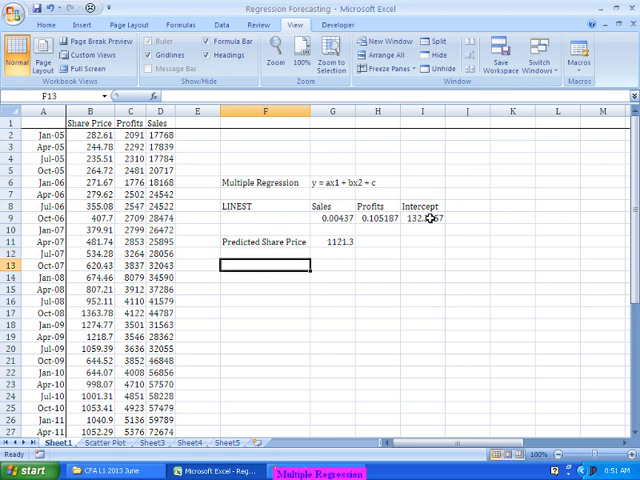
- Label a TREND row and start =TREND( with the share price range as known y's
text(TREND)
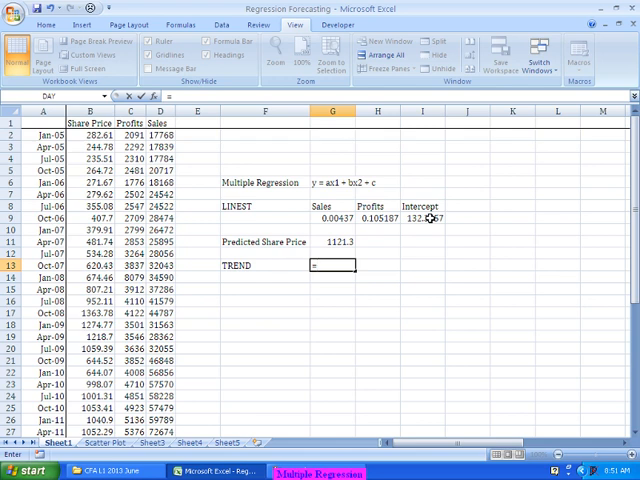
text(=tre)
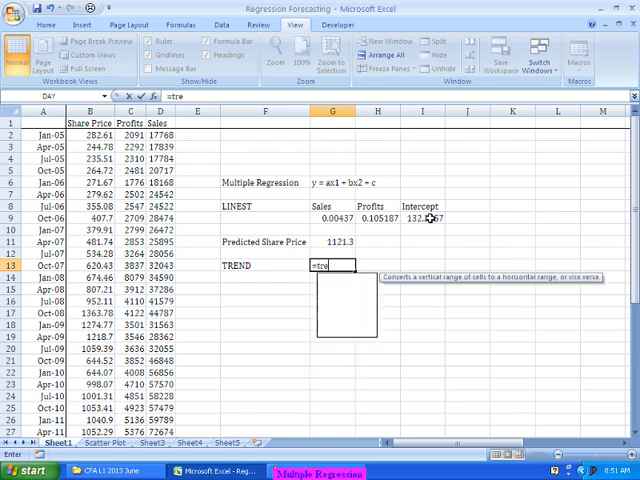
text(TREND()
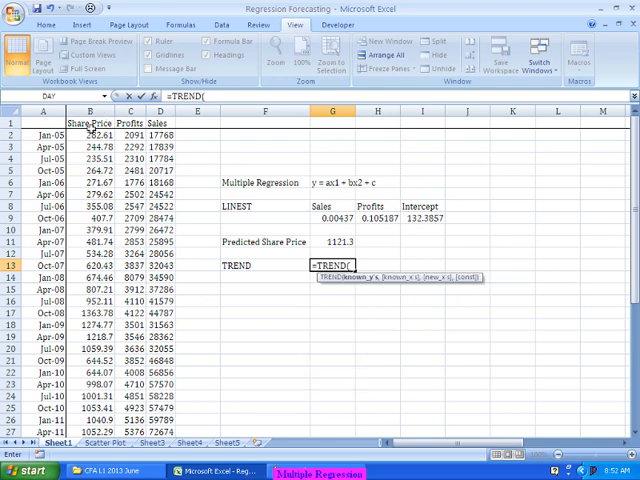
drag(88, 128, 88, 430)
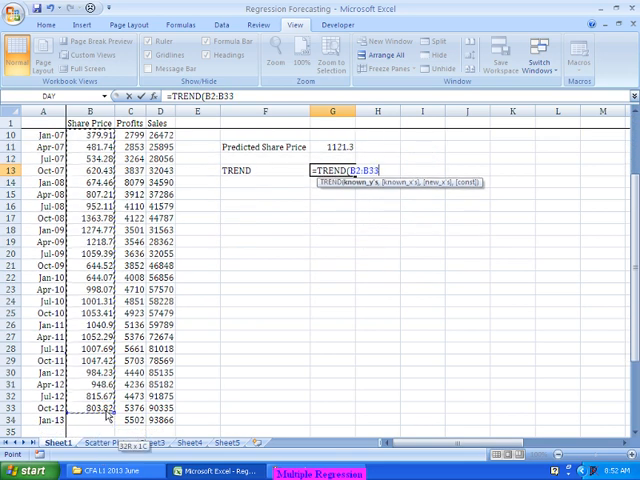
text(,C2:D33,)
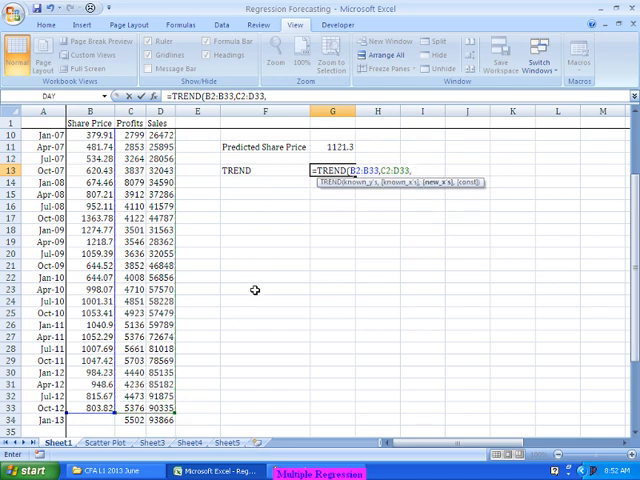
- Supply profits and sales C3:D33 and new inputs C34:D34 so TREND returns 1121.3
scroll(down, 3)
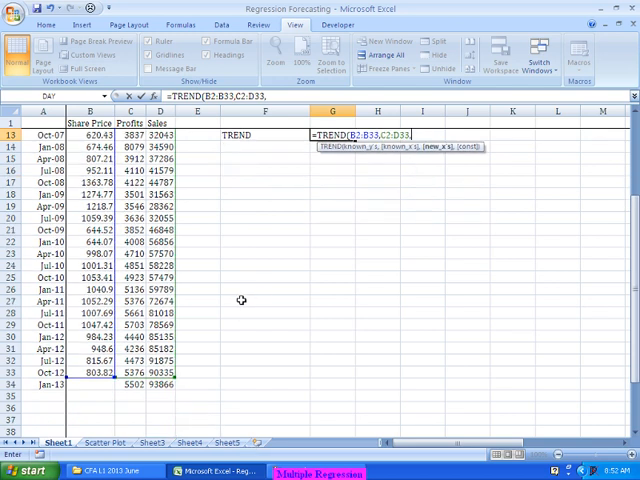
click(128, 384)
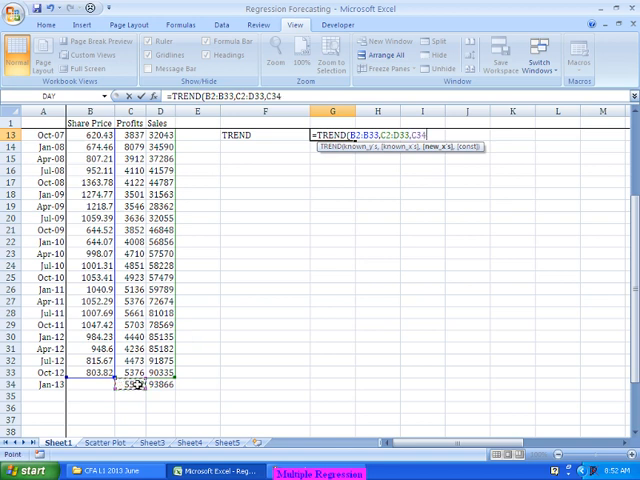
text(:D34)
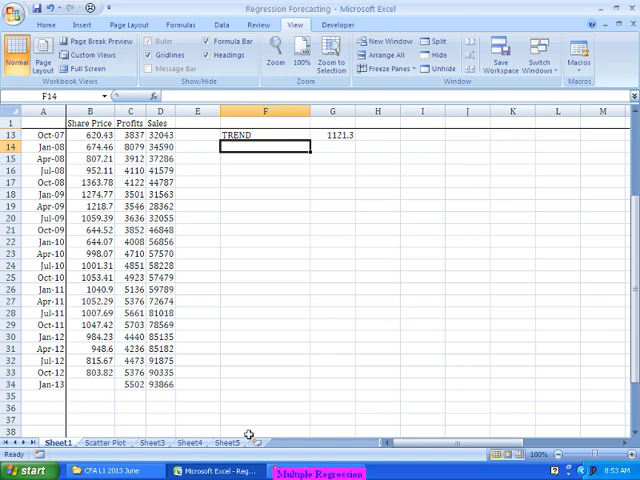
scroll(up, 3)
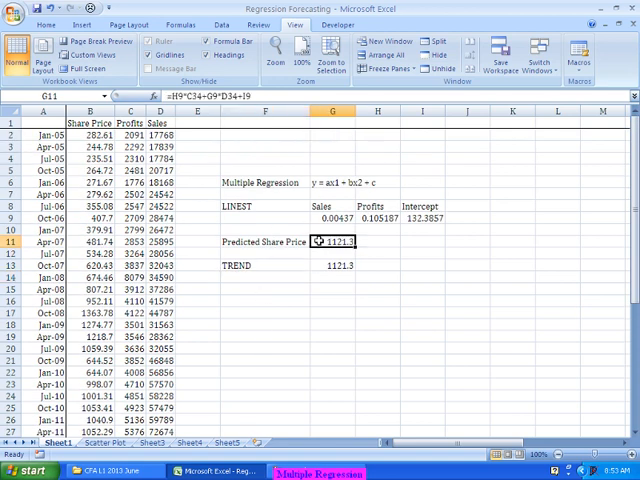
mouse_move(376, 288)
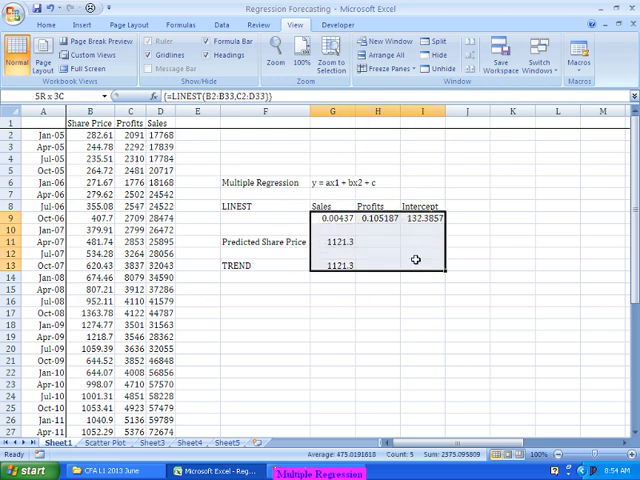
click(376, 300)
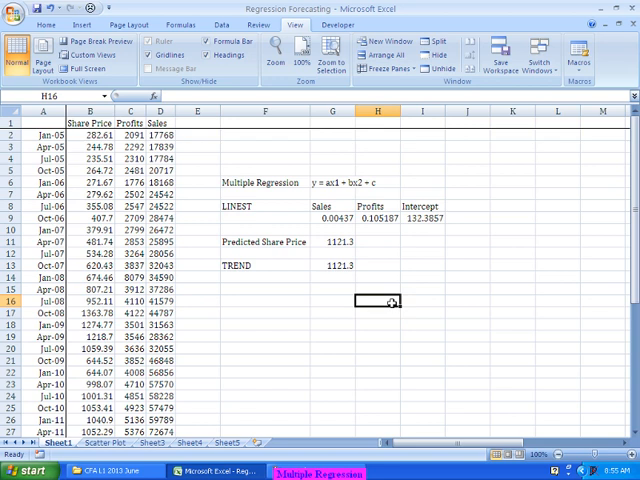
mouse_move(318, 272)
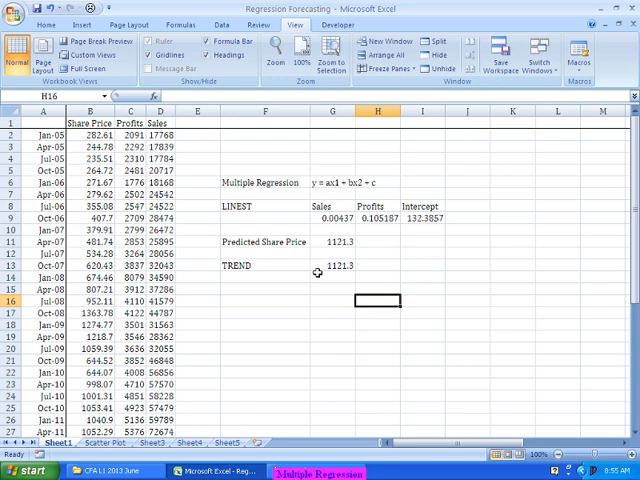